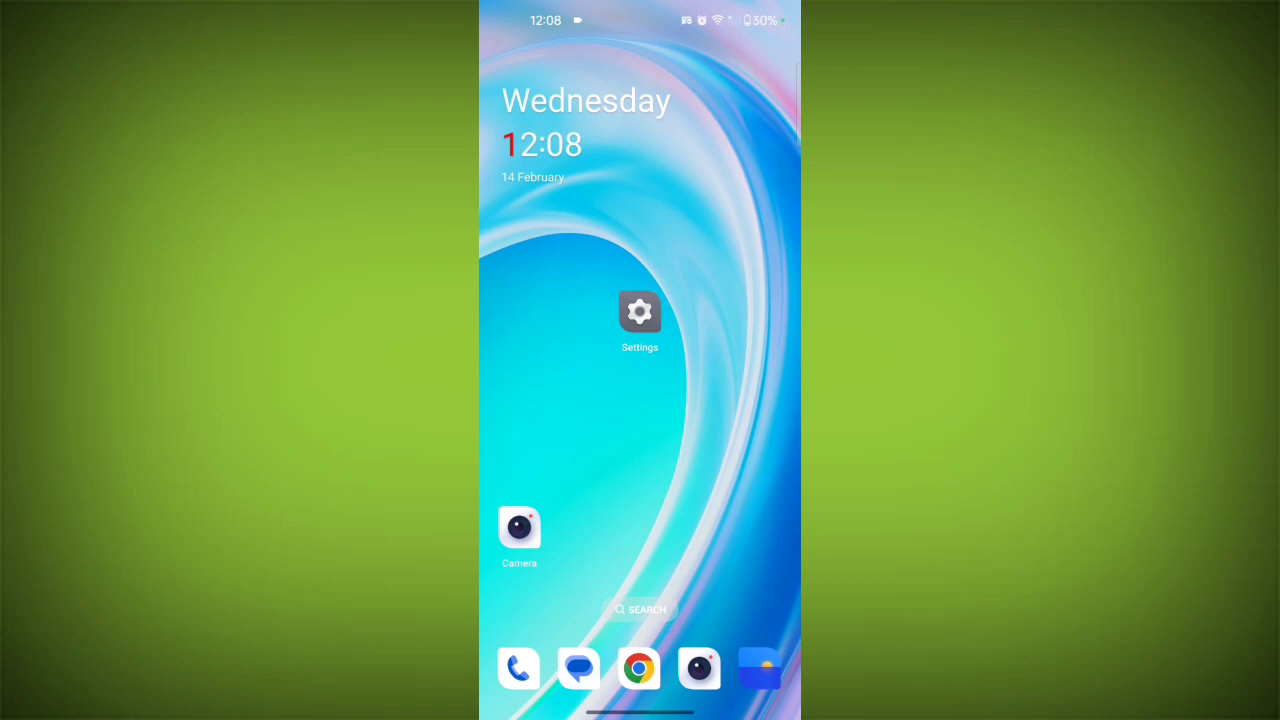
Step: Navigate from the home screen through Settings, Mobile network and Call settings to Answer/End calls
{"action": "left_click", "coordinate": [698, 352]}
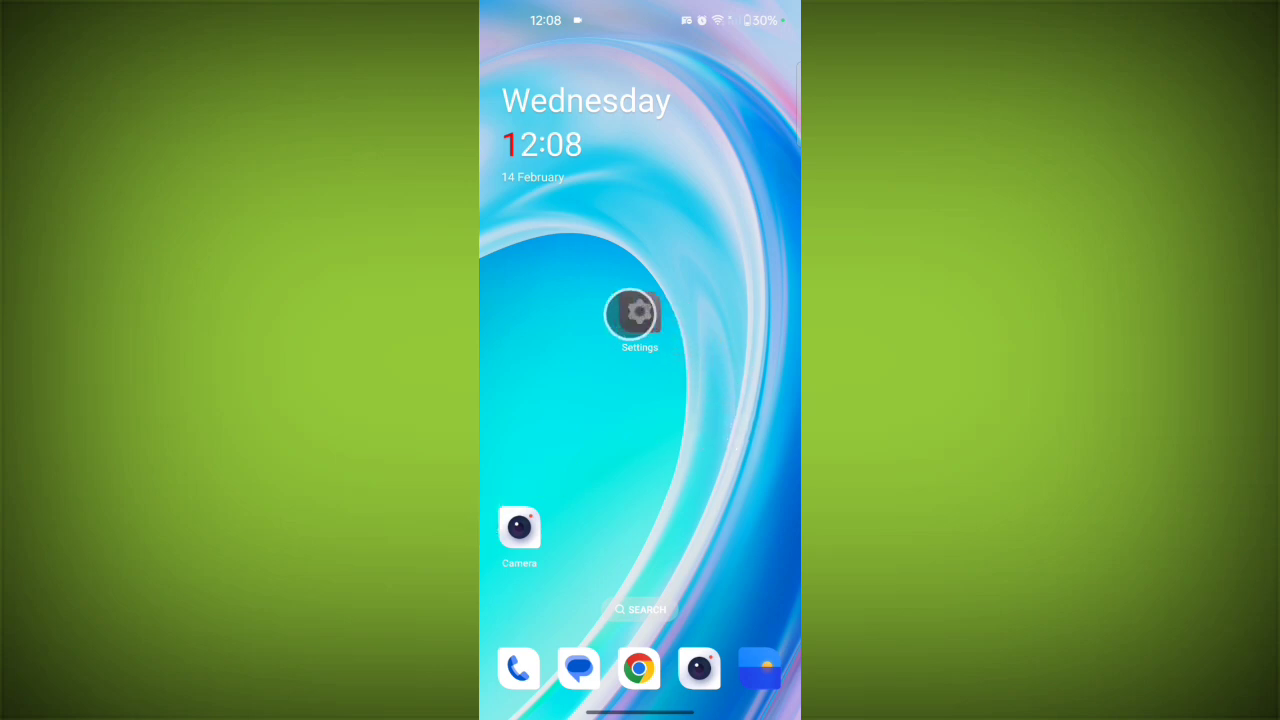
{"action": "left_click", "coordinate": [640, 312]}
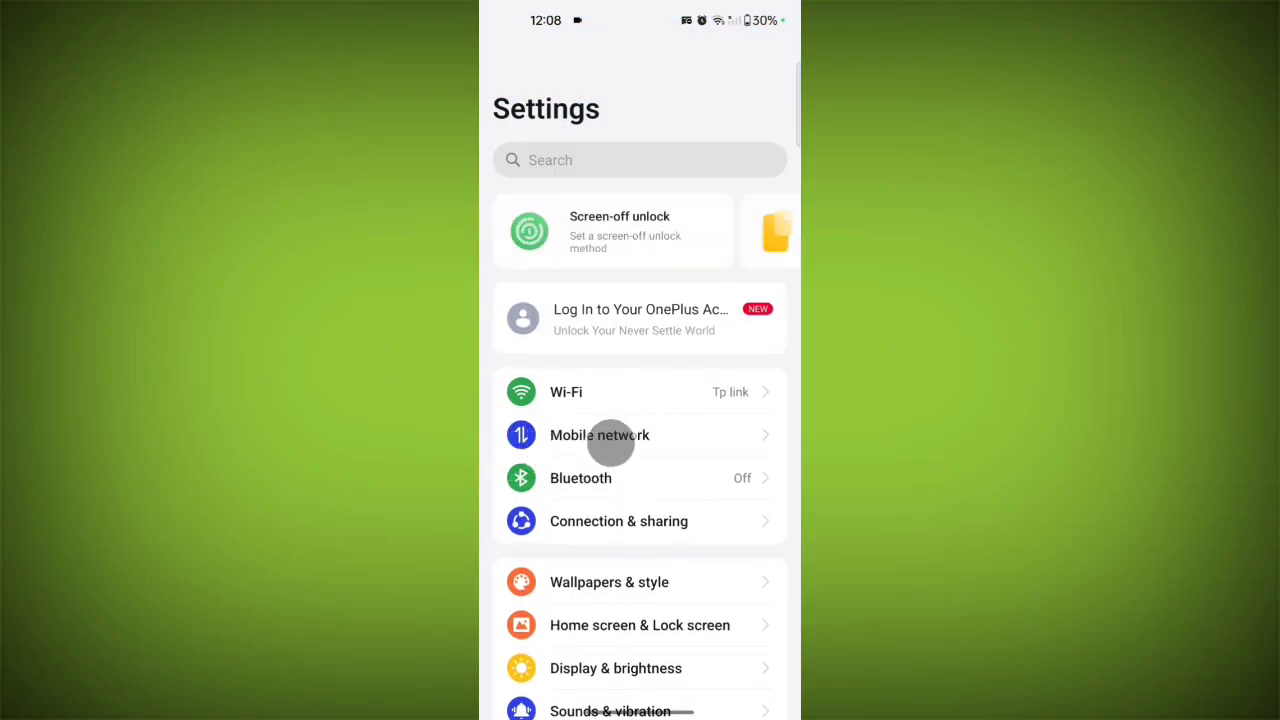
{"action": "left_click", "coordinate": [600, 436]}
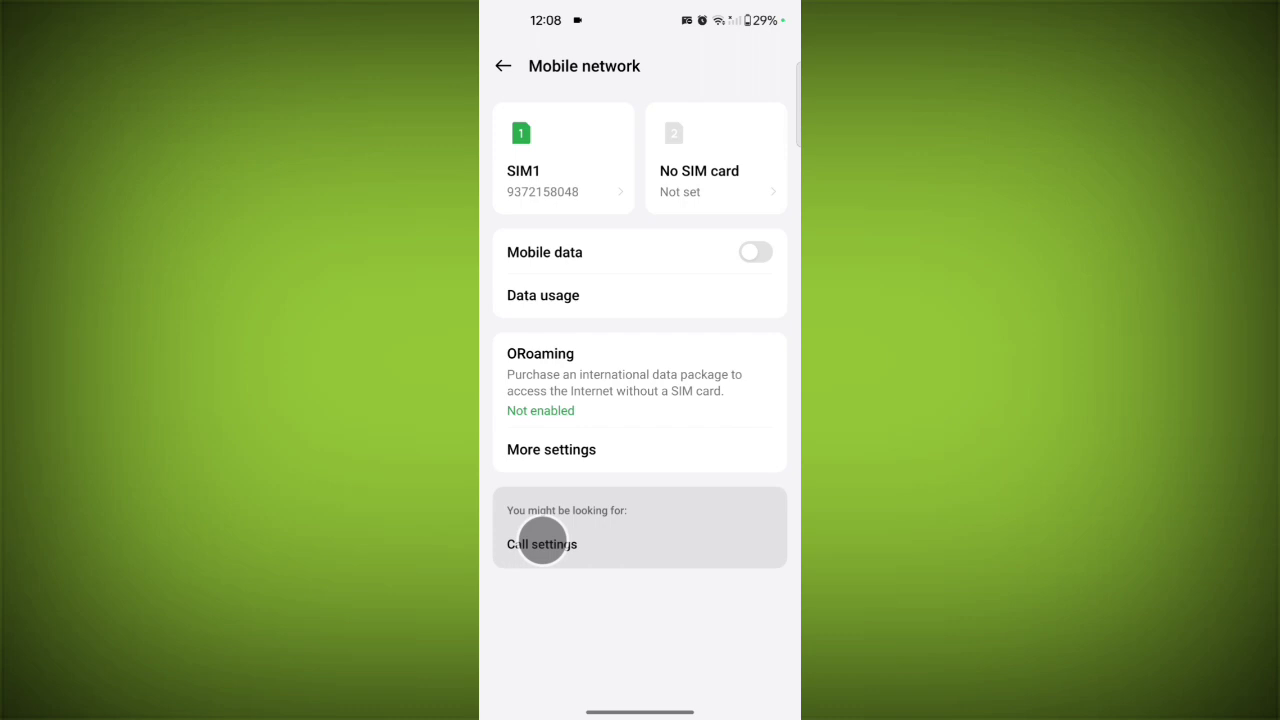
{"action": "left_click", "coordinate": [542, 544]}
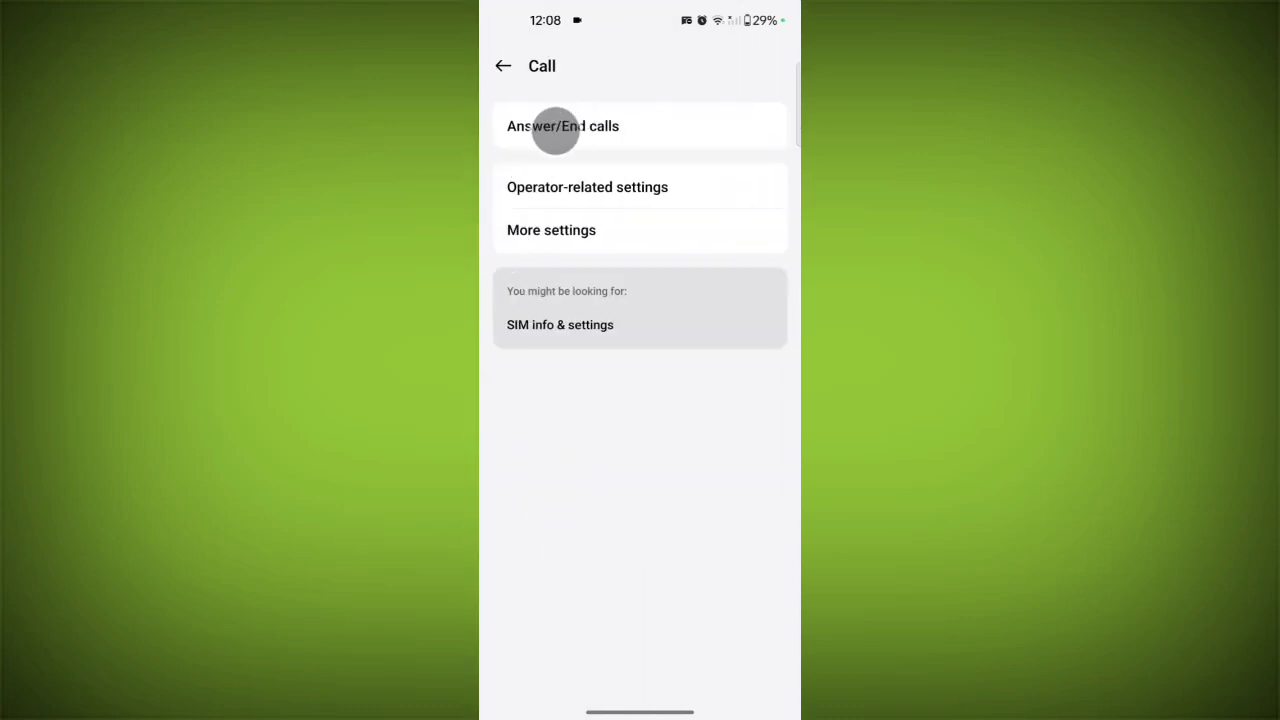
{"action": "left_click", "coordinate": [562, 126]}
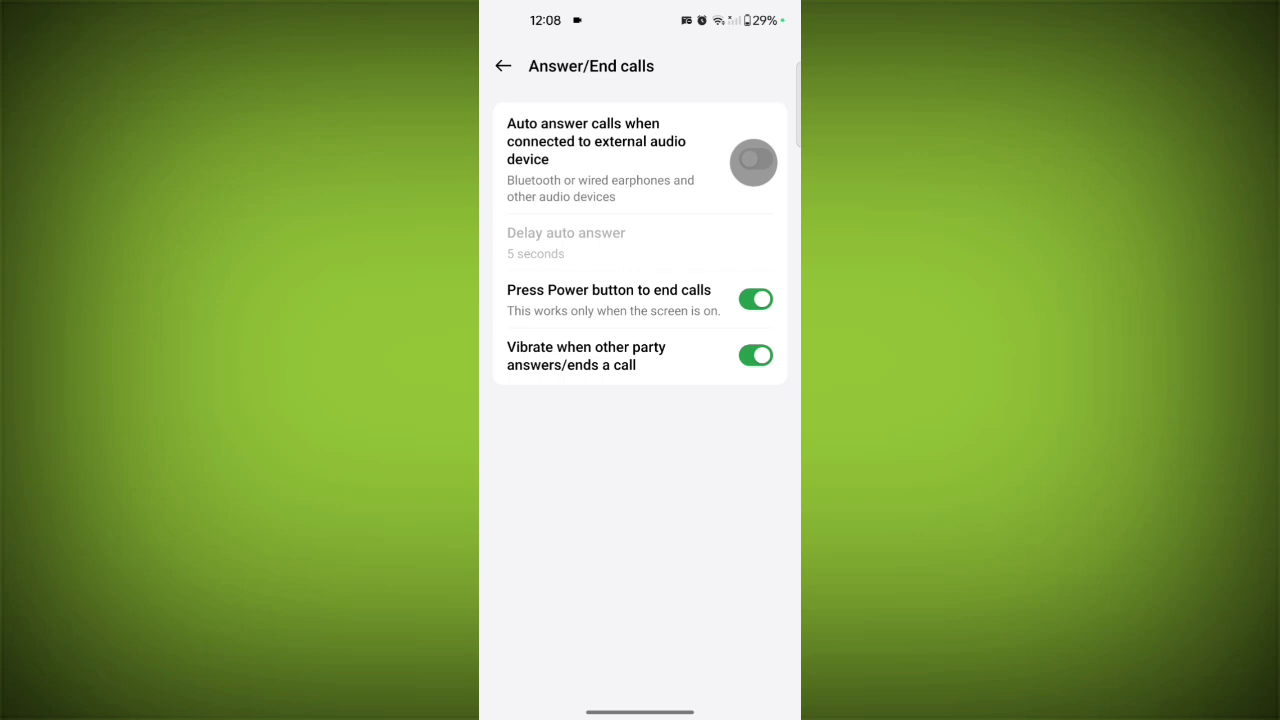
Step: Switch on 'Auto answer calls when connected to external audio device' with the default 5-second delay
{"action": "left_click", "coordinate": [752, 162]}
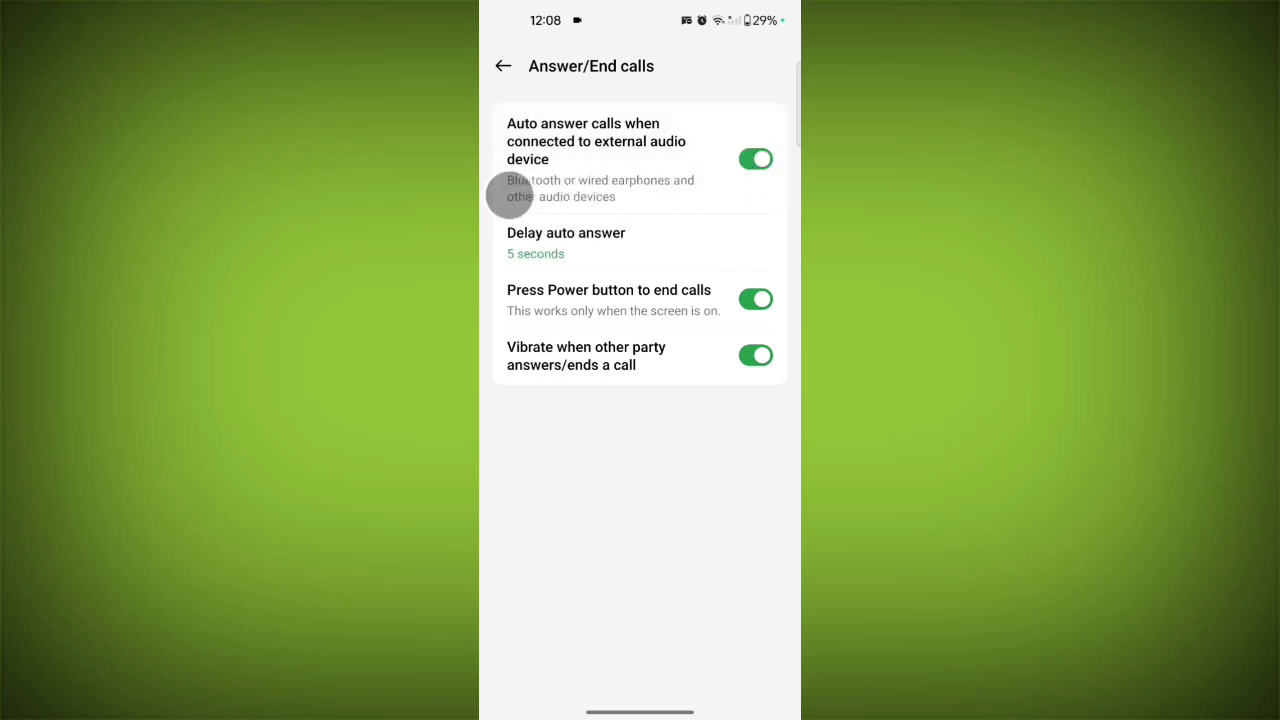
{"action": "mouse_move", "coordinate": [650, 188]}
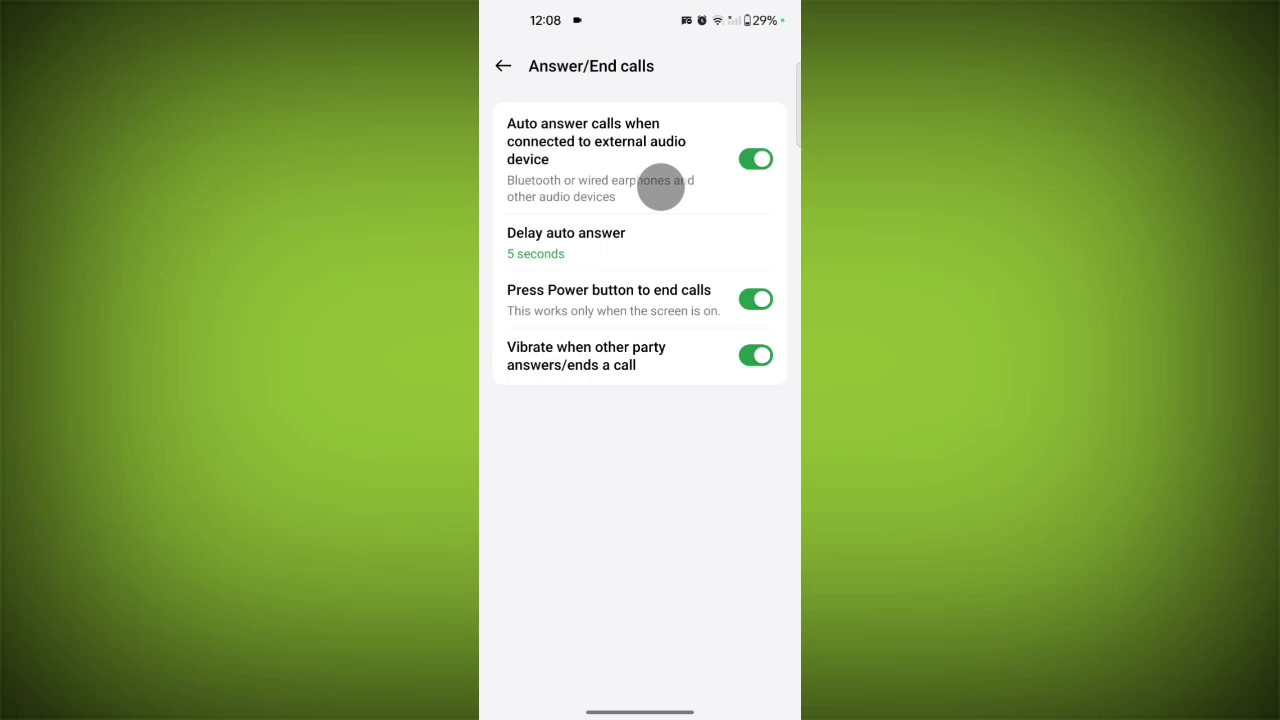
{"action": "mouse_move", "coordinate": [644, 192]}
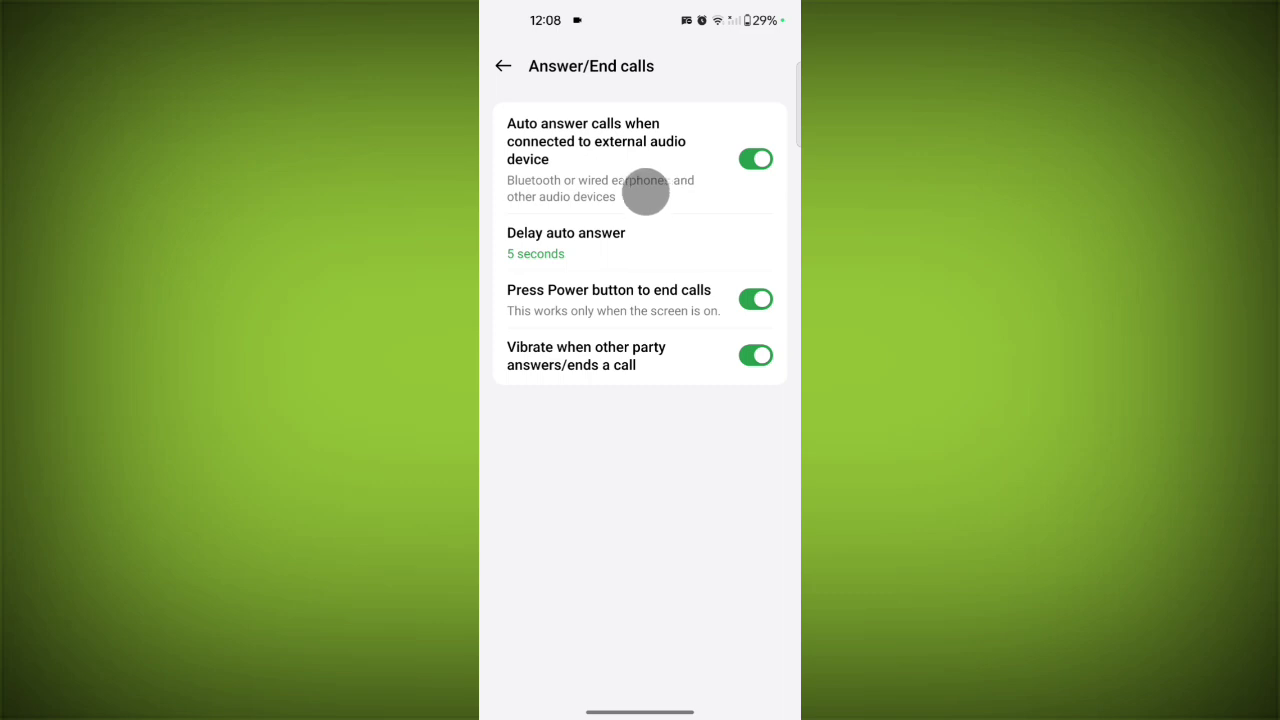
{"action": "mouse_move", "coordinate": [602, 140]}
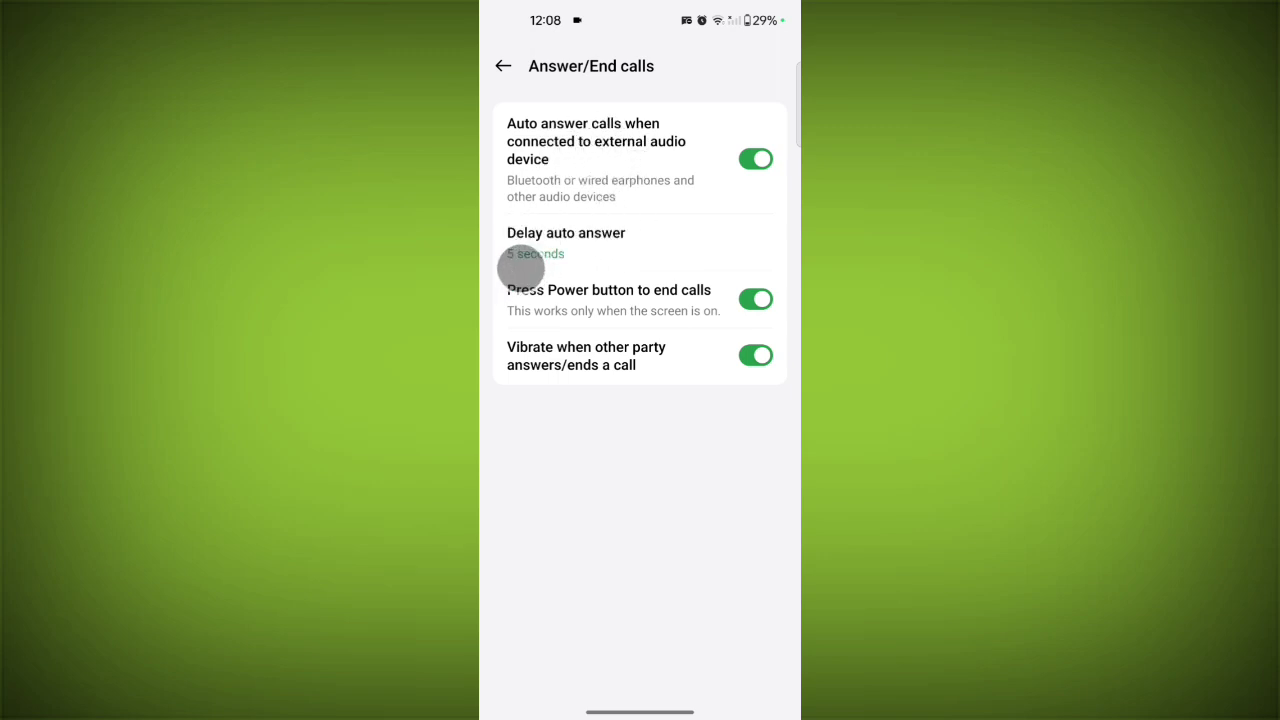
{"action": "left_click", "coordinate": [564, 242]}
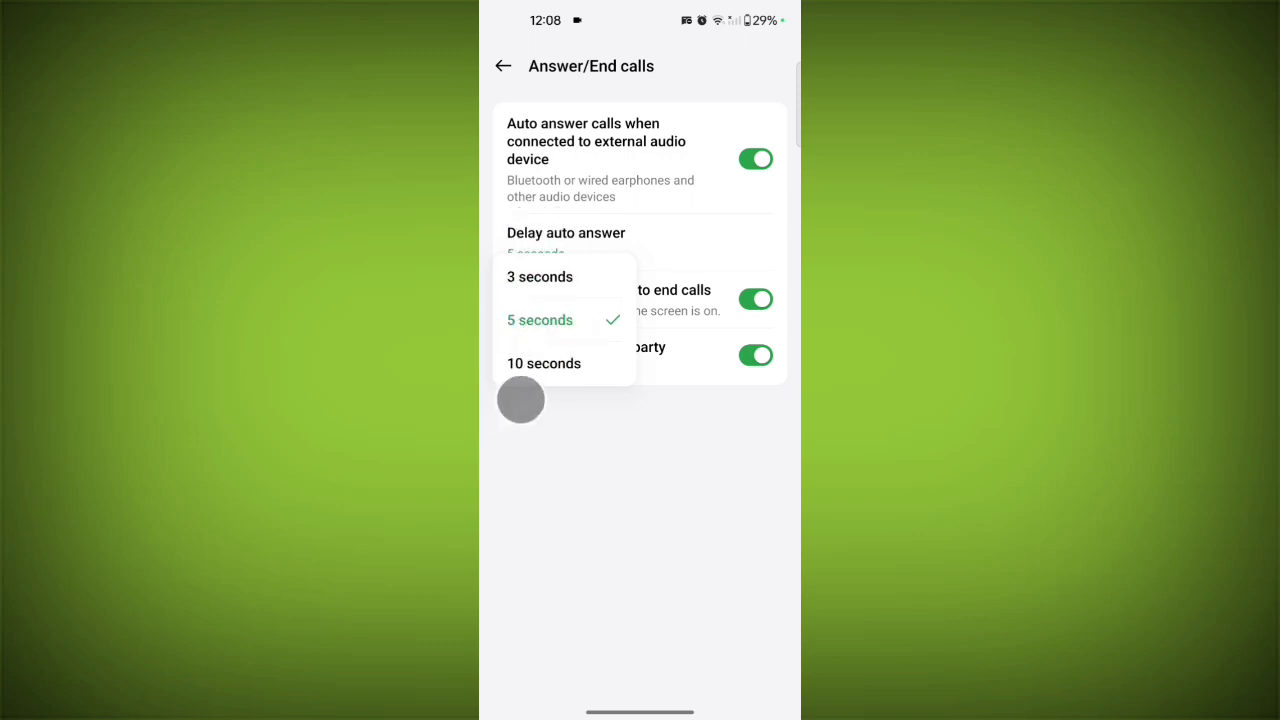
{"action": "mouse_move", "coordinate": [708, 224]}
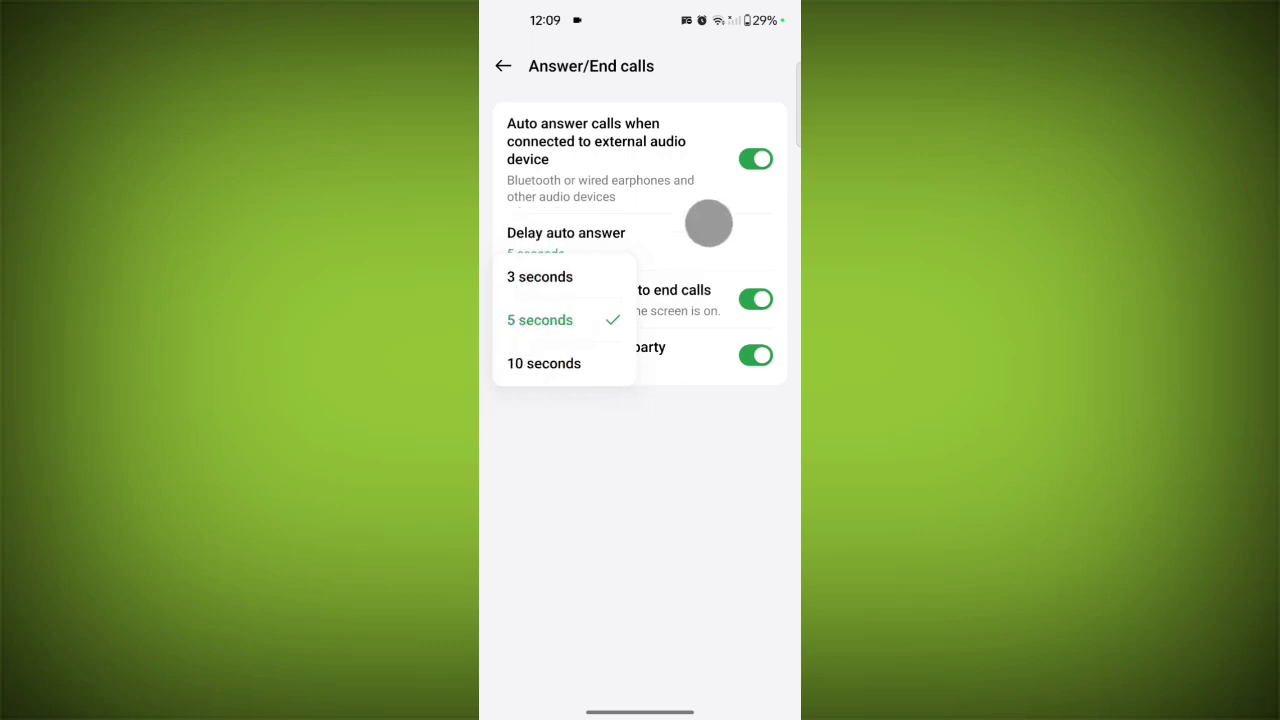
{"action": "left_click", "coordinate": [540, 320]}
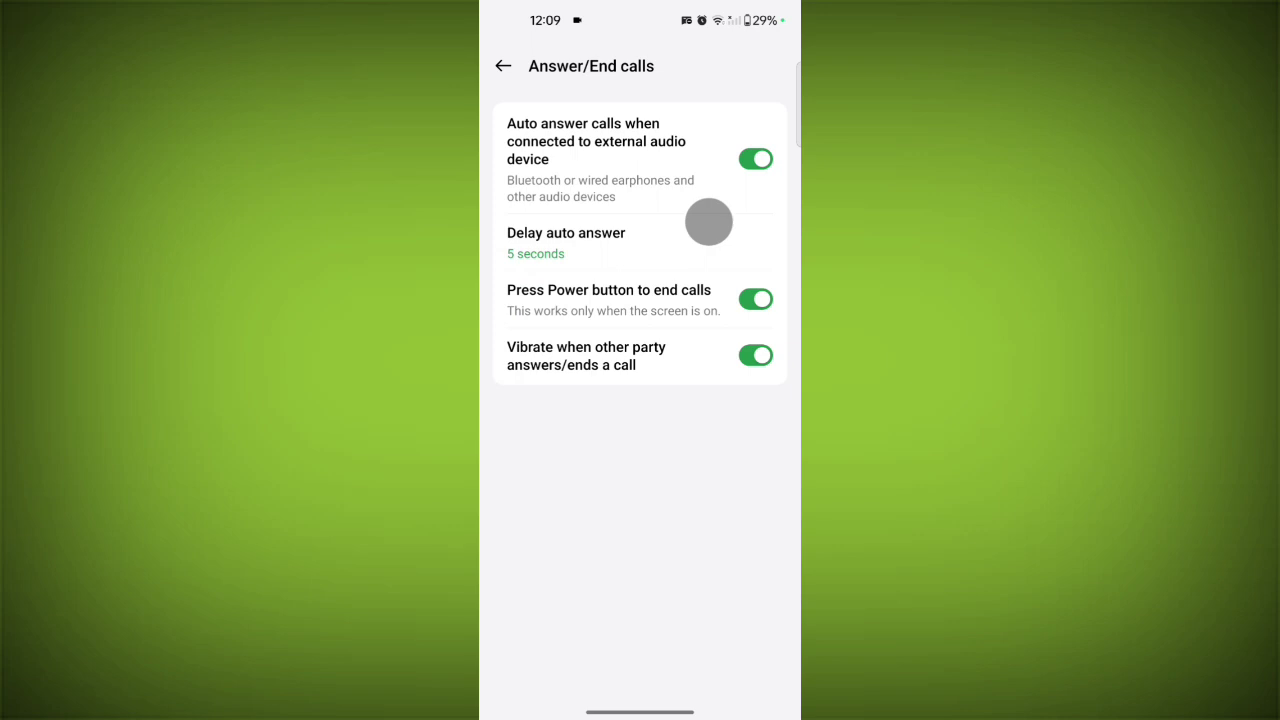